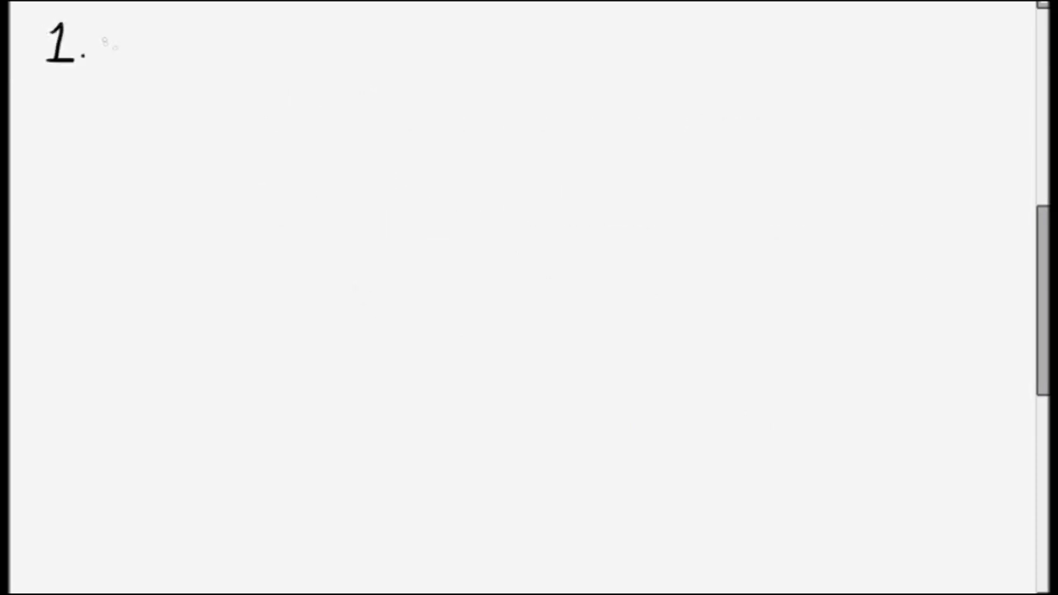
Handwrite the heading '1. People with mental disorder' at the top left of the page.
type("People with mental disorder")
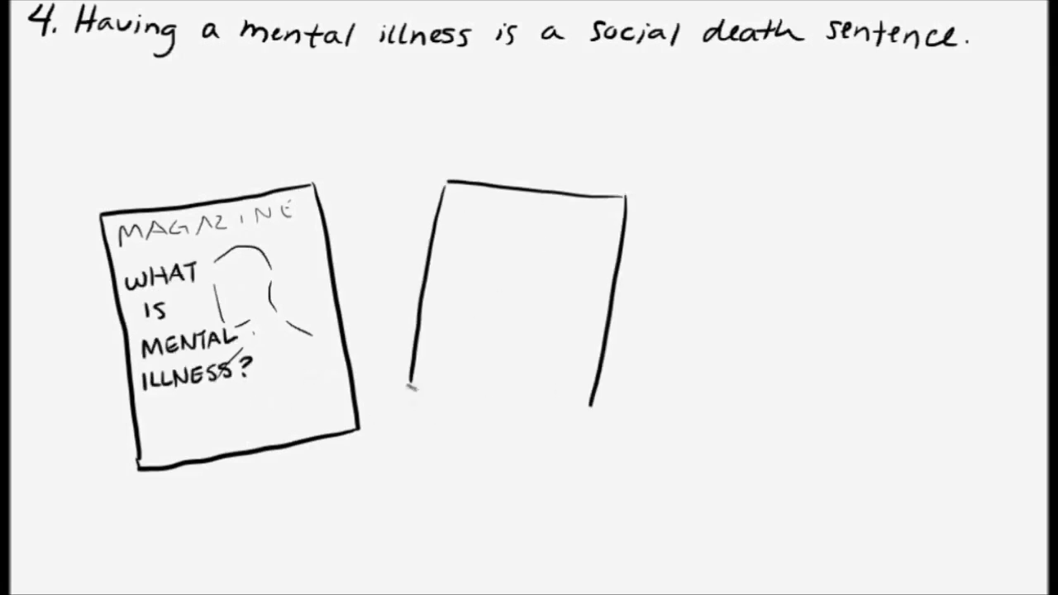
Draw the bottom edge closing the second rectangle beside the magazine cover sketch.
left_click_drag(413, 388, 591, 413)
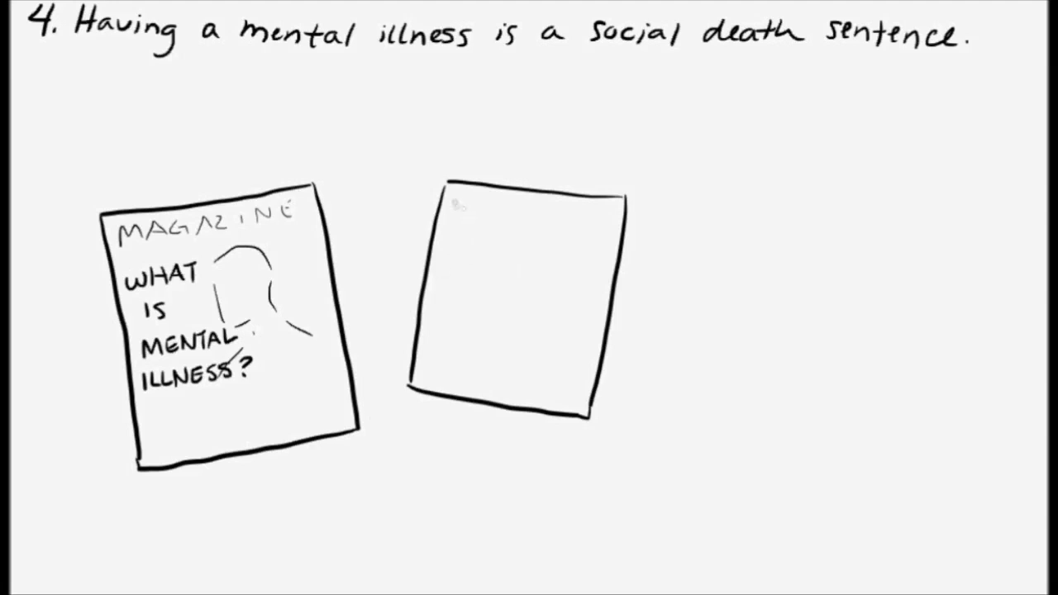